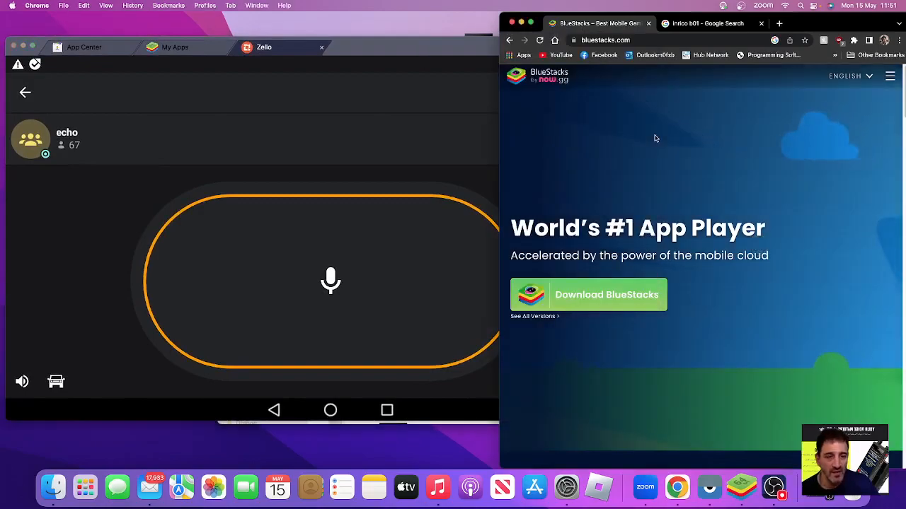
Switch to the Chrome tab showing Google image results for 'inrico b01'
{"action": "left_click", "coordinate": [7, 5]}
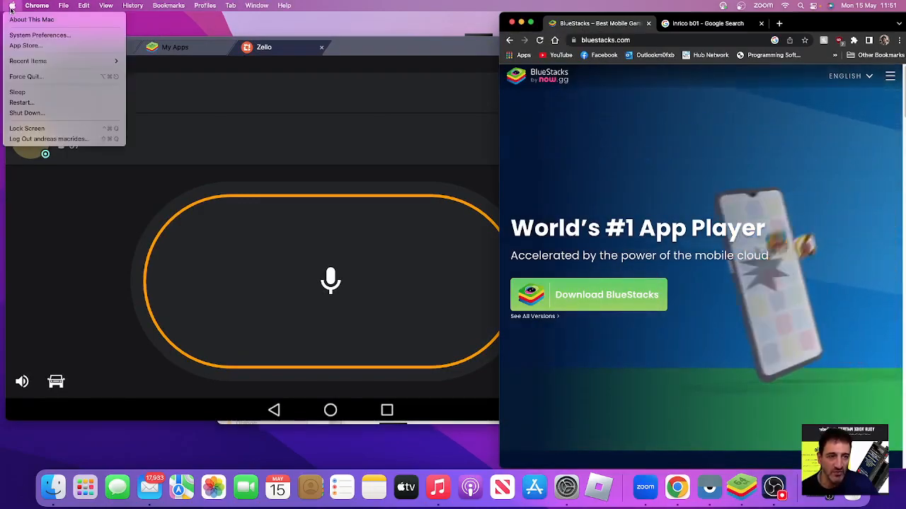
{"action": "left_click", "coordinate": [32, 34]}
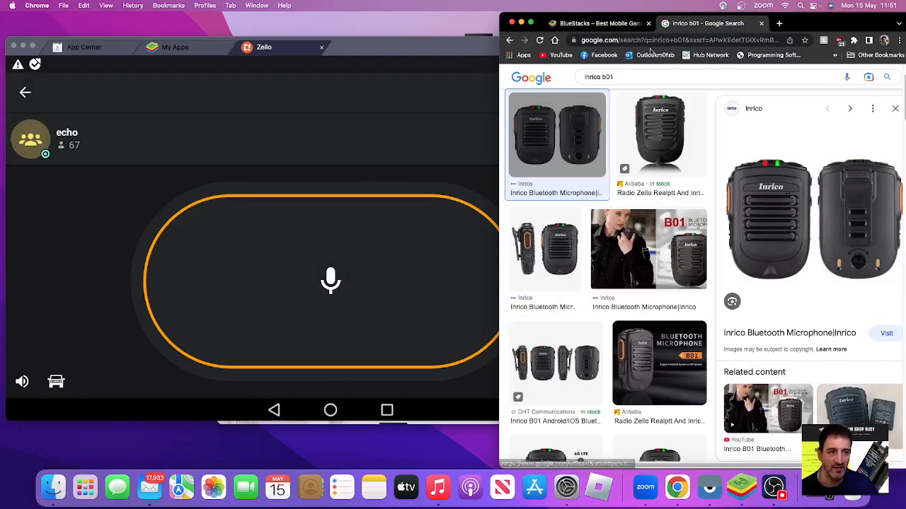
Bring Zello to the front and open its Push-to-talk buttons settings
{"action": "left_click", "coordinate": [265, 47]}
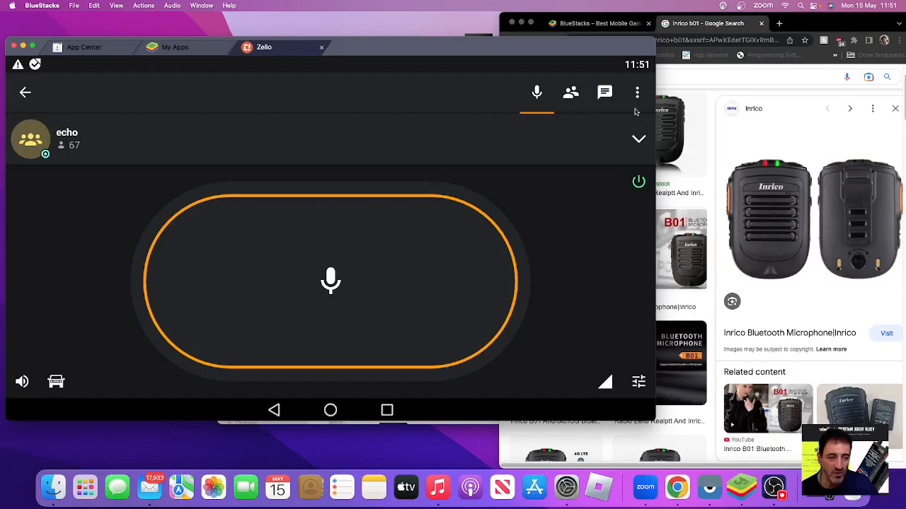
{"action": "left_click", "coordinate": [637, 93]}
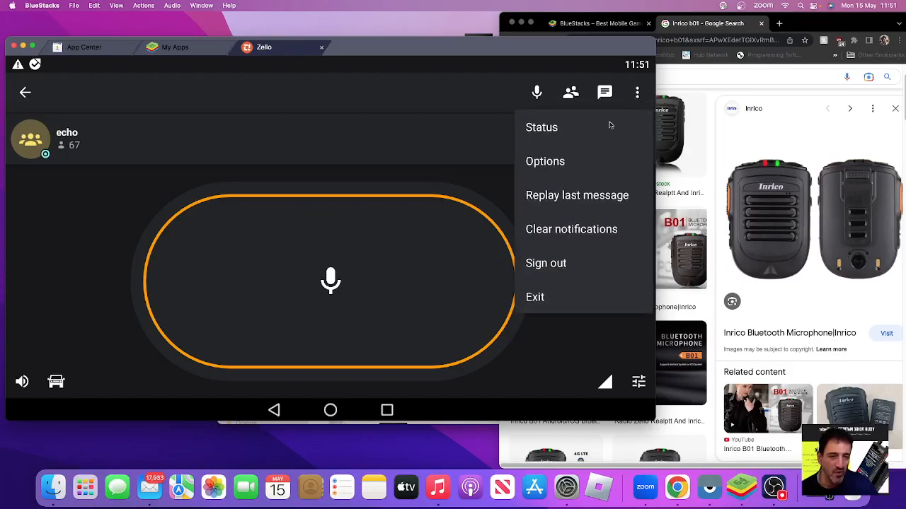
{"action": "left_click", "coordinate": [545, 161]}
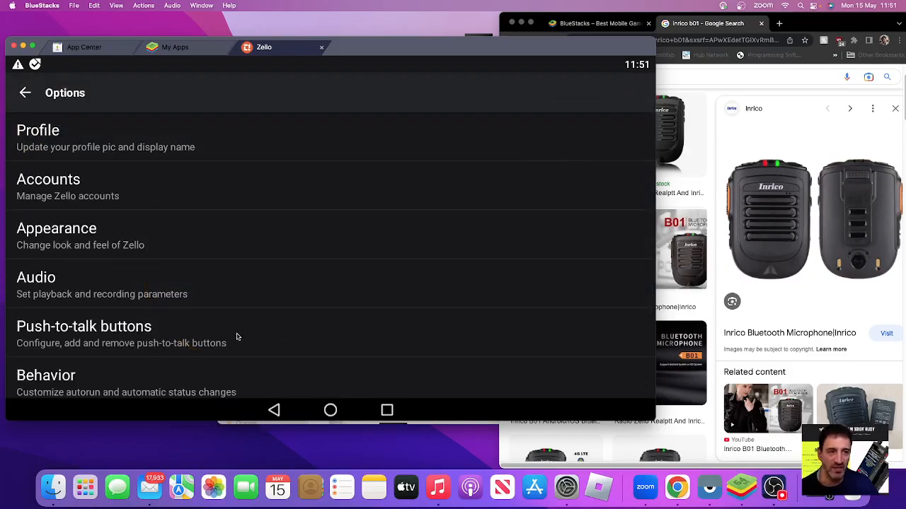
{"action": "left_click", "coordinate": [84, 326]}
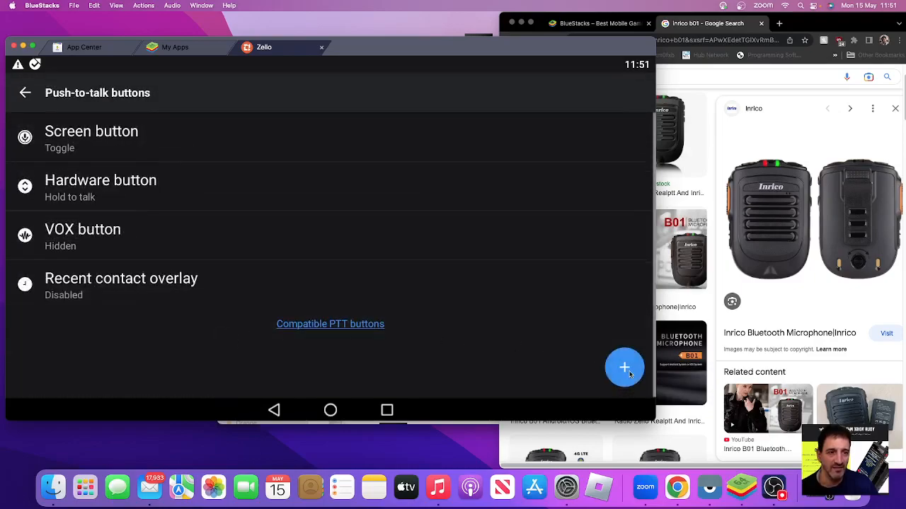
Cancel adding a new push-to-talk button and return to the echo channel
{"action": "left_click", "coordinate": [624, 367]}
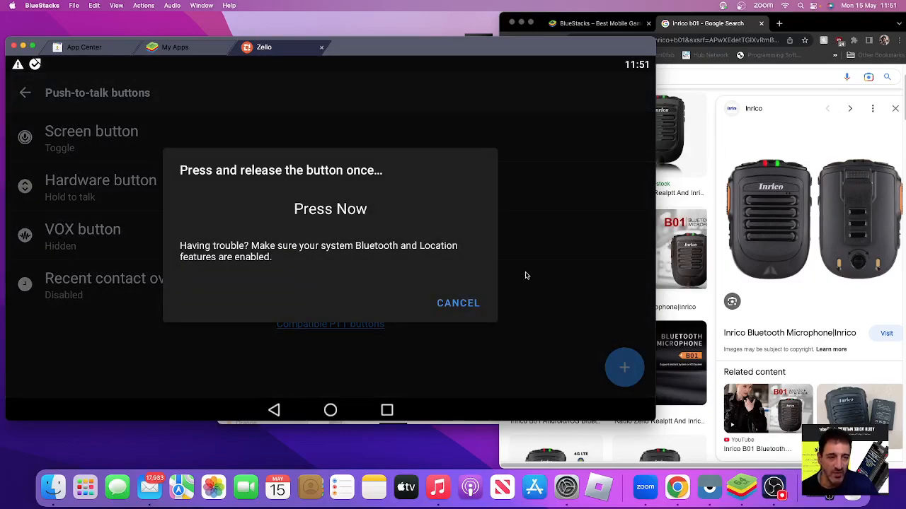
{"action": "left_click", "coordinate": [457, 303]}
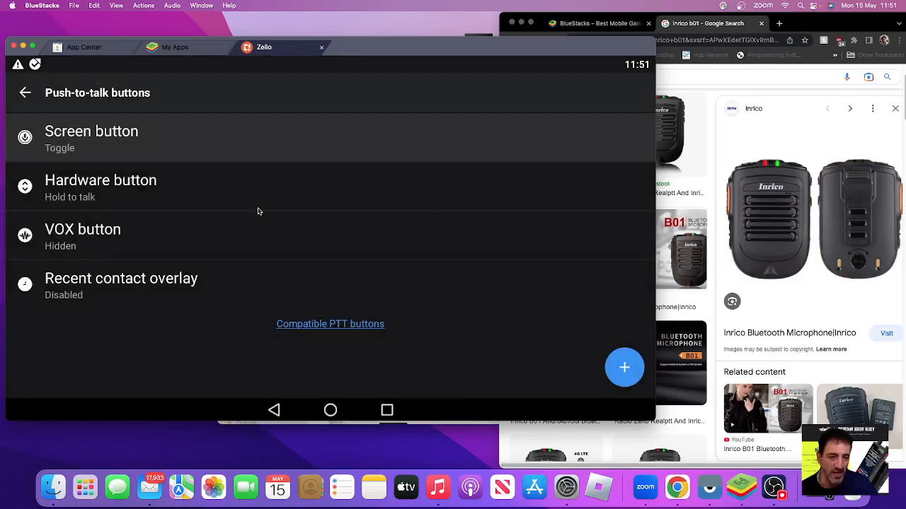
{"action": "left_click", "coordinate": [26, 92]}
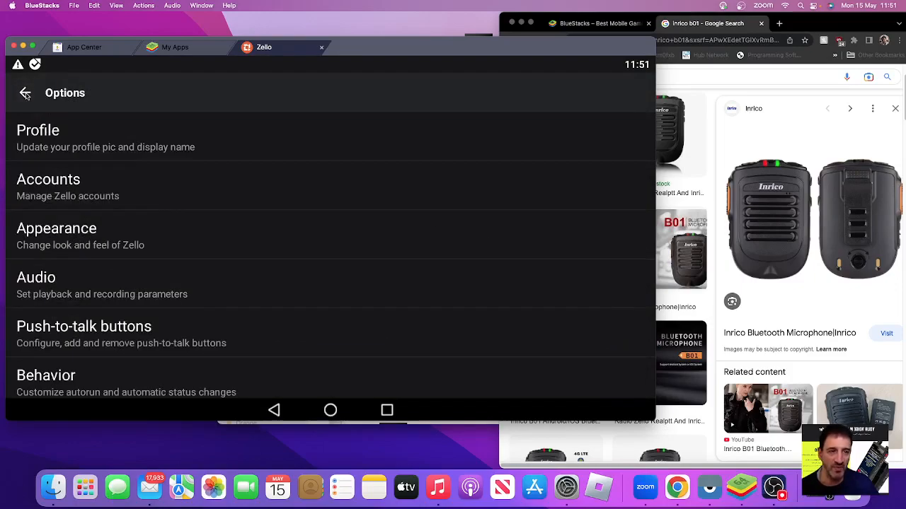
{"action": "left_click", "coordinate": [27, 92]}
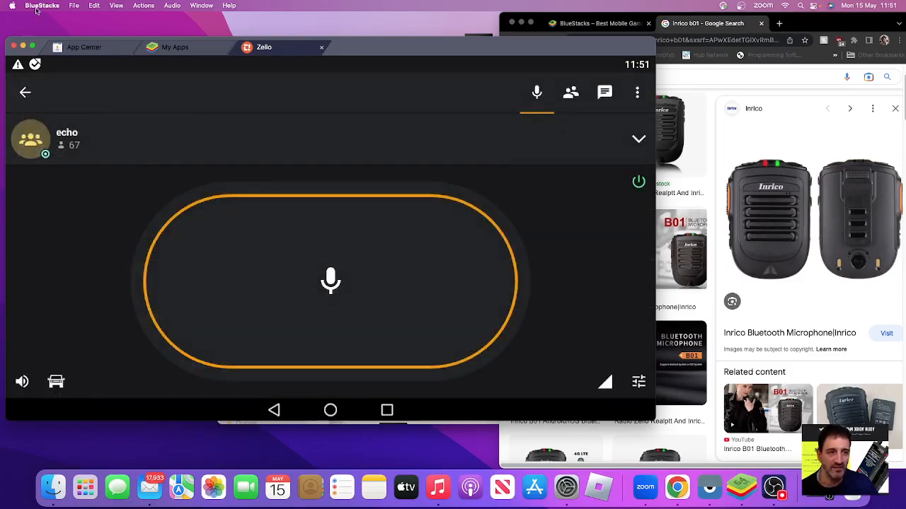
Select B01 as the Sound output device and close the Sound window
{"action": "left_click", "coordinate": [8, 6]}
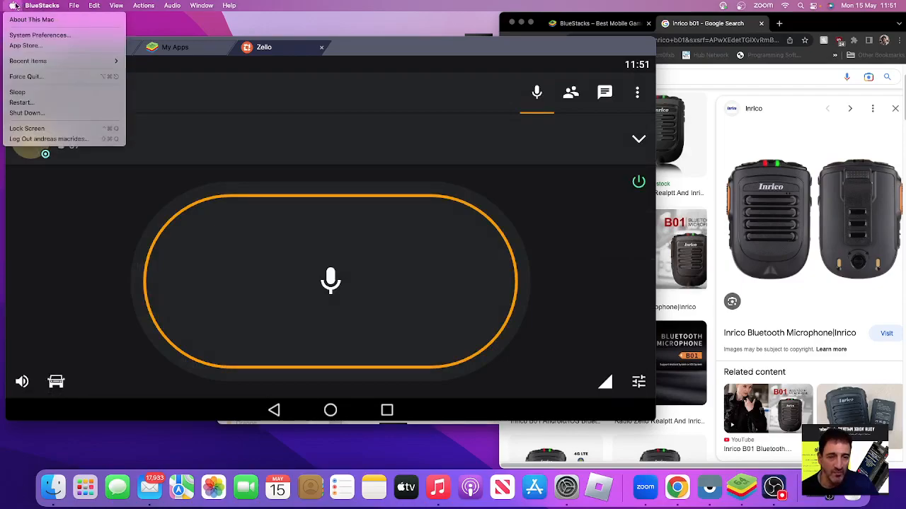
{"action": "mouse_move", "coordinate": [37, 22]}
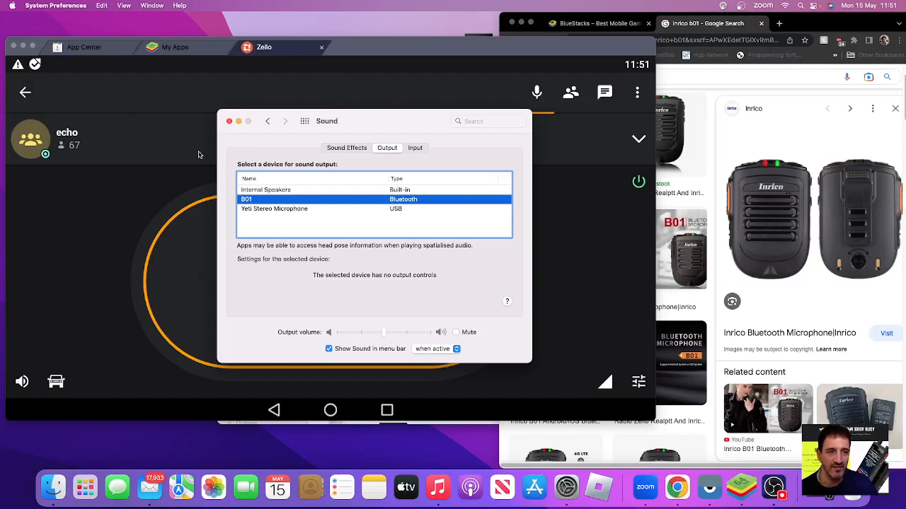
{"action": "mouse_move", "coordinate": [253, 155]}
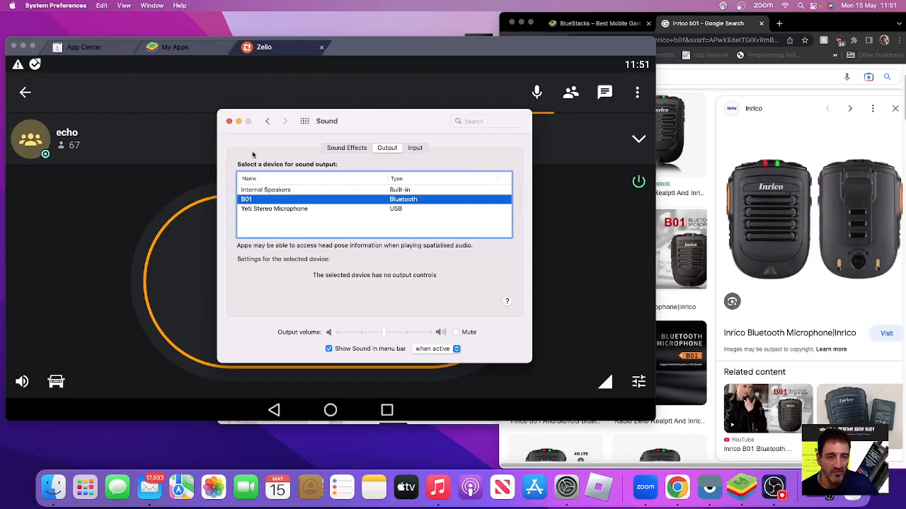
{"action": "left_click", "coordinate": [228, 121]}
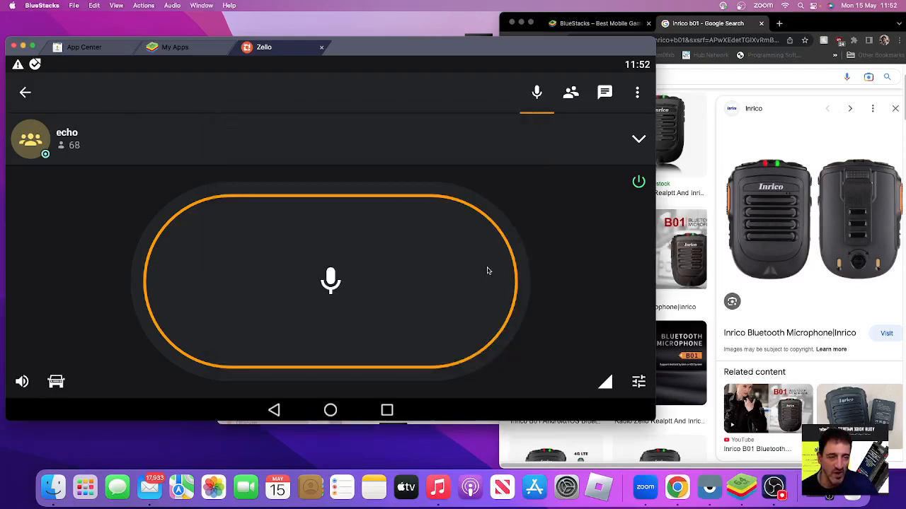
{"action": "mouse_move", "coordinate": [465, 279]}
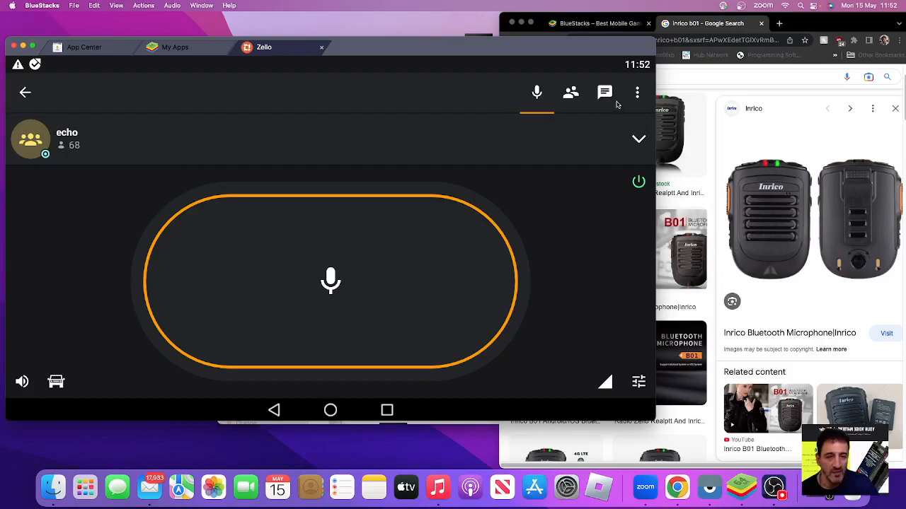
Open the Network Radios channel and show its member list
{"action": "left_click", "coordinate": [637, 92]}
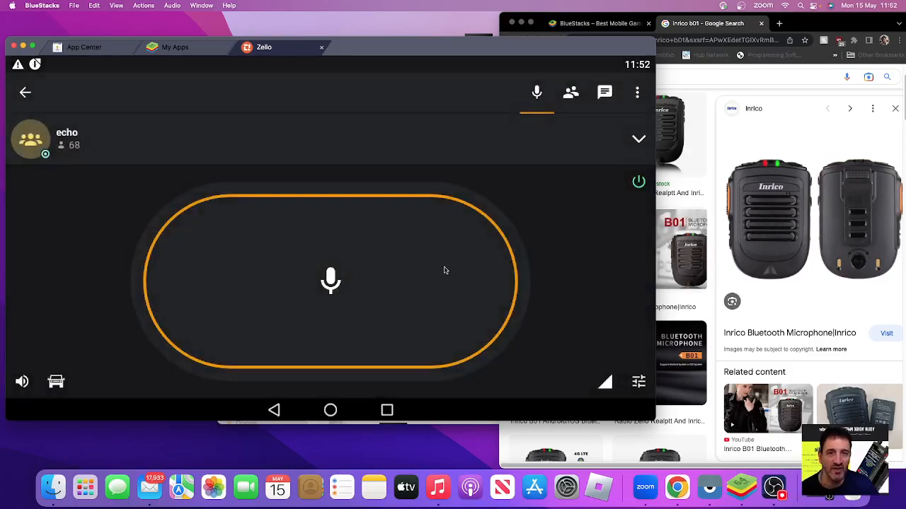
{"action": "mouse_move", "coordinate": [434, 259]}
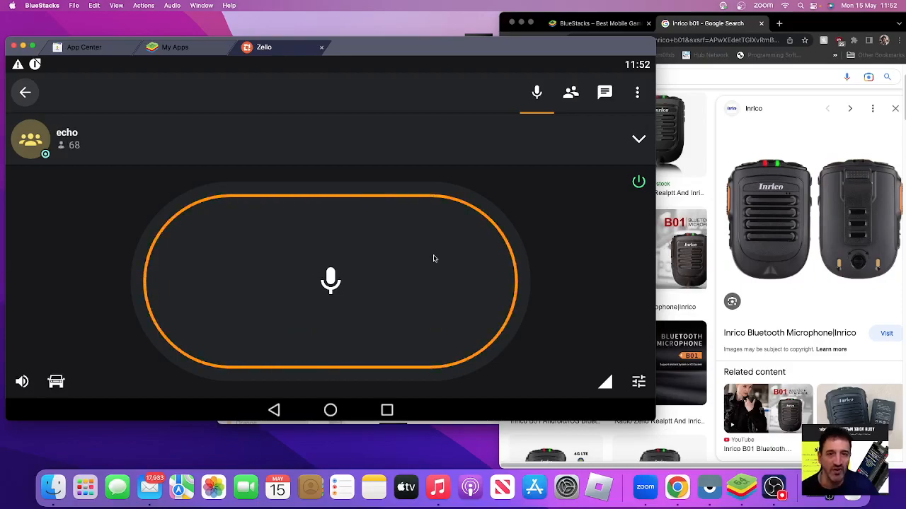
{"action": "left_click", "coordinate": [26, 93]}
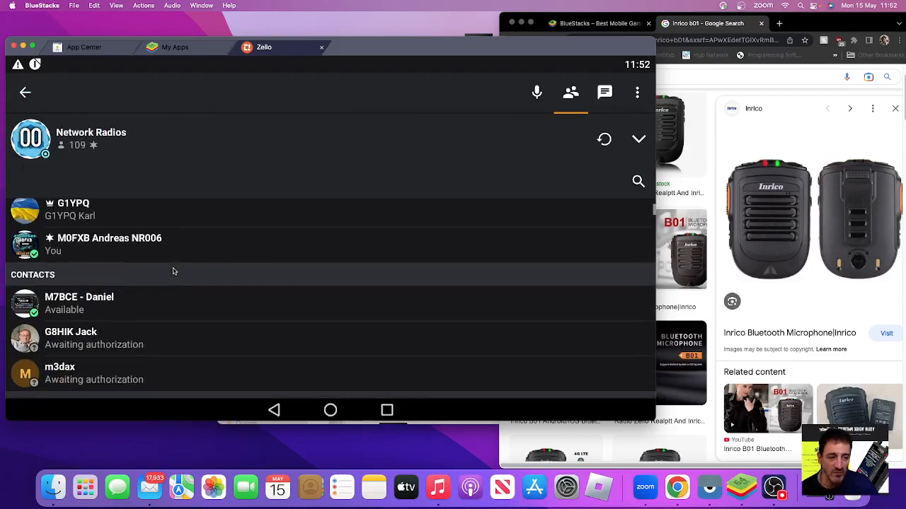
Scroll the Network Radios user list and pick a contact to talk to
{"action": "scroll", "scroll_direction": "down", "scroll_amount": 3}
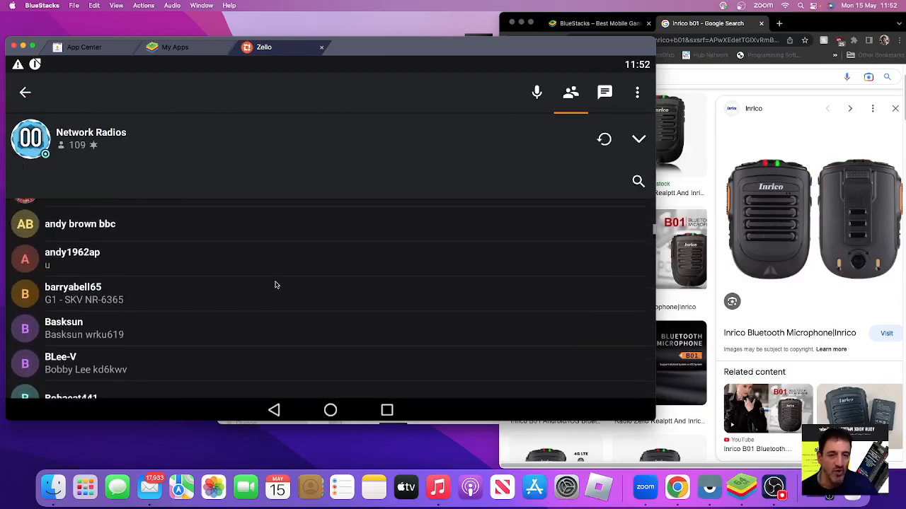
{"action": "scroll", "scroll_direction": "down", "scroll_amount": 3}
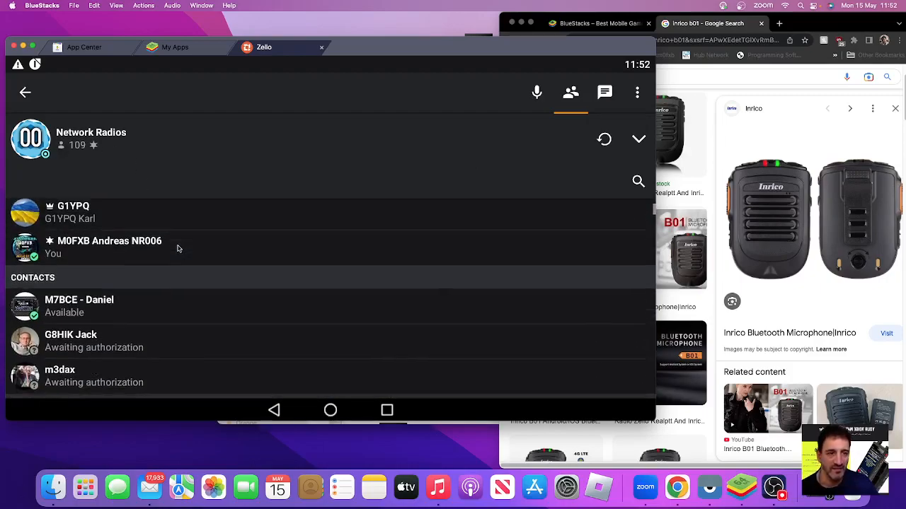
{"action": "scroll", "scroll_direction": "down", "scroll_amount": 3}
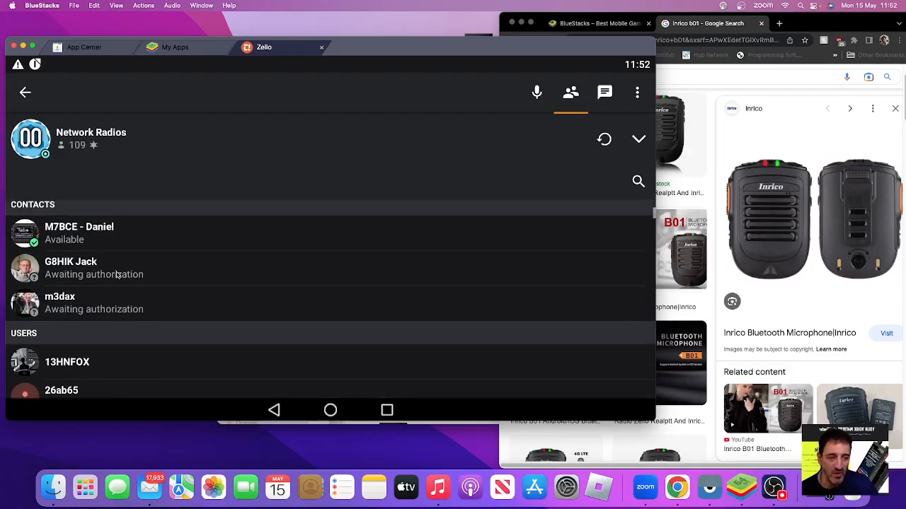
{"action": "left_click", "coordinate": [70, 268]}
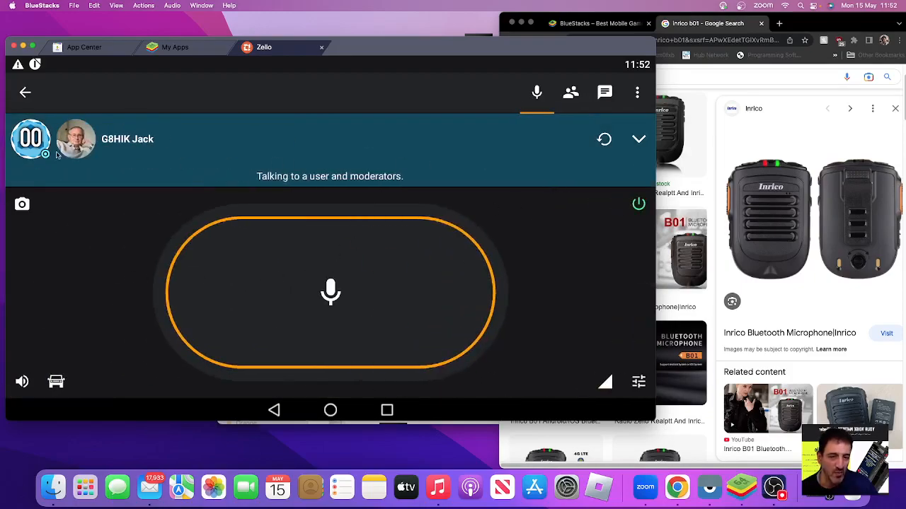
{"action": "mouse_move", "coordinate": [436, 266]}
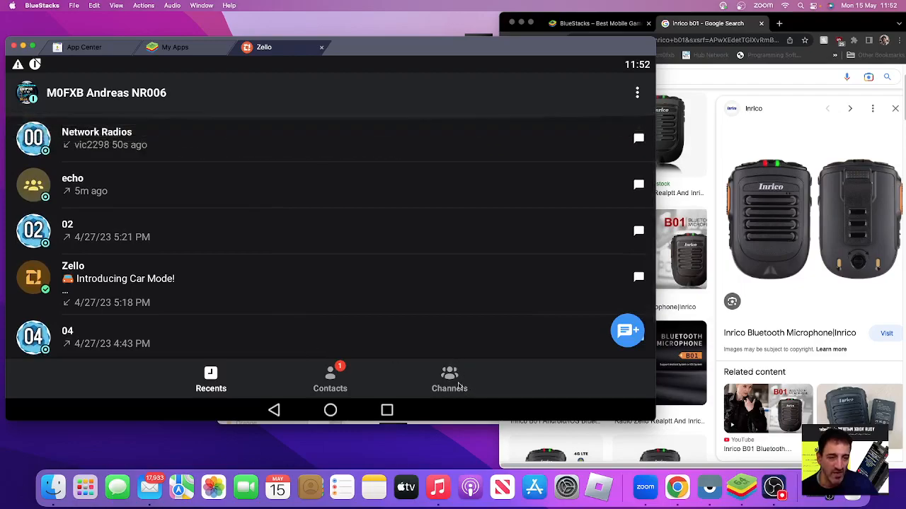
Open channel 01, with 88 members, from the Contacts list
{"action": "left_click", "coordinate": [330, 377]}
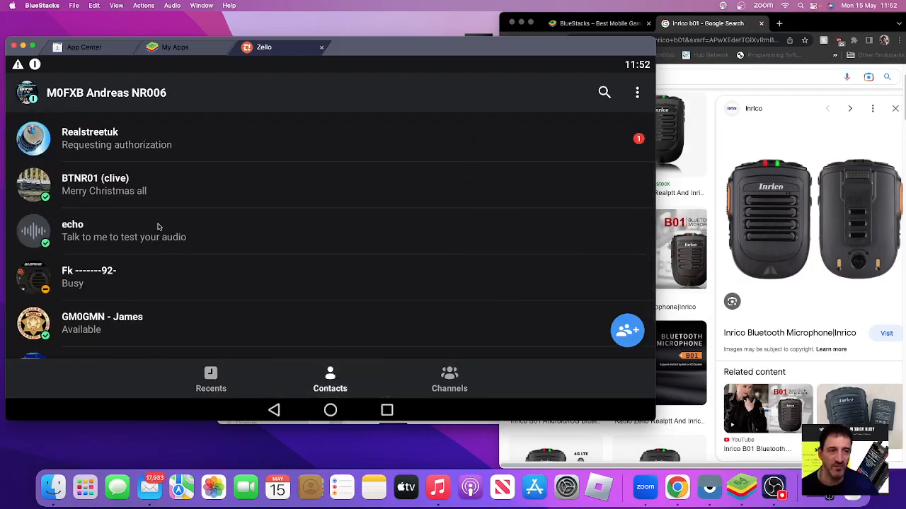
{"action": "scroll", "scroll_direction": "down", "scroll_amount": 3}
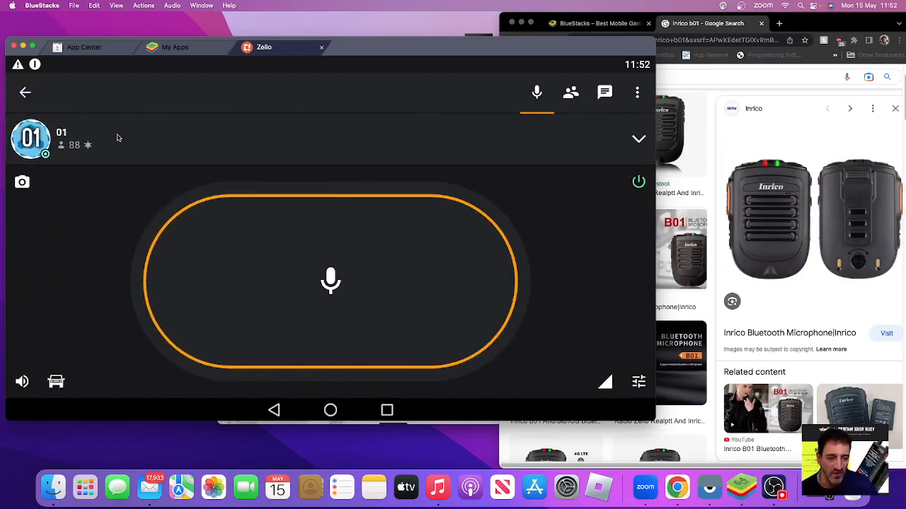
{"action": "mouse_move", "coordinate": [632, 237]}
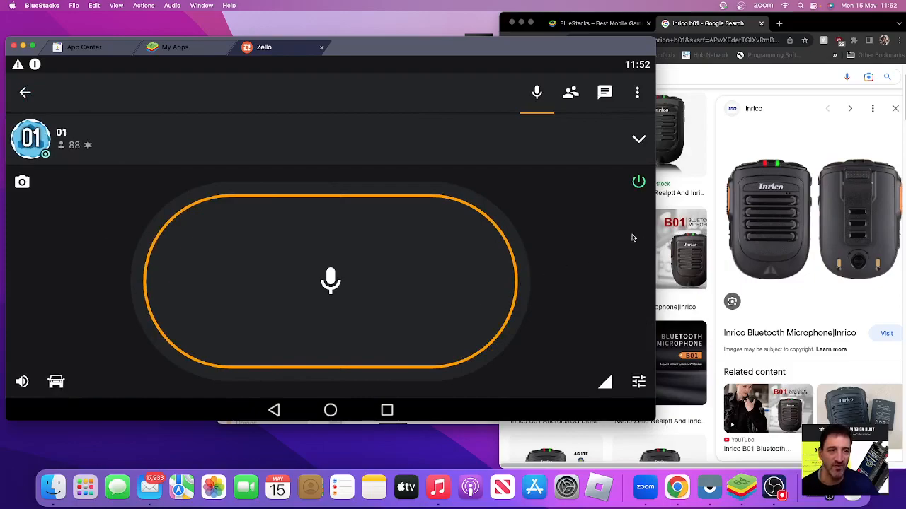
{"action": "mouse_move", "coordinate": [651, 226]}
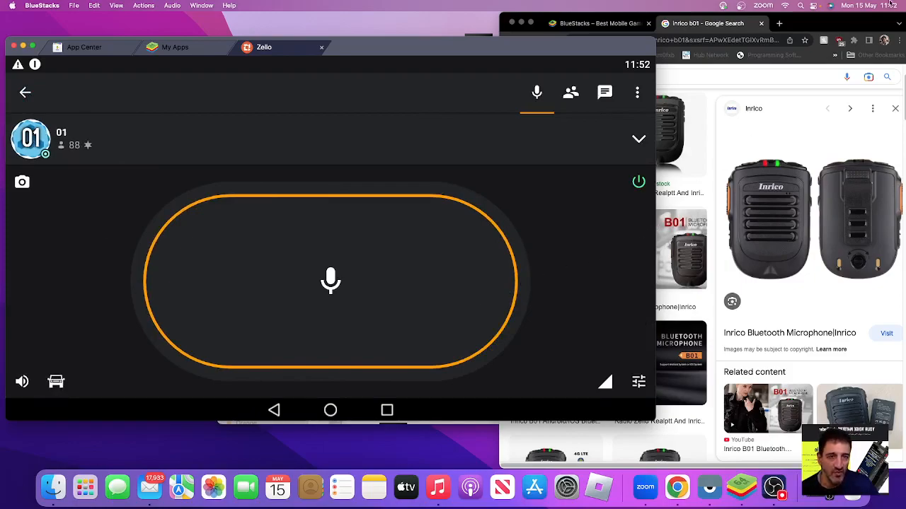
{"action": "left_click", "coordinate": [743, 6]}
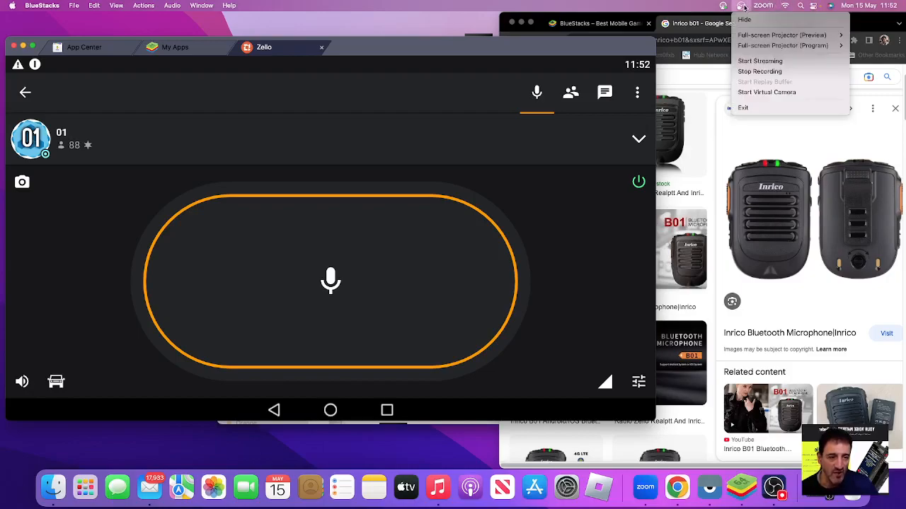